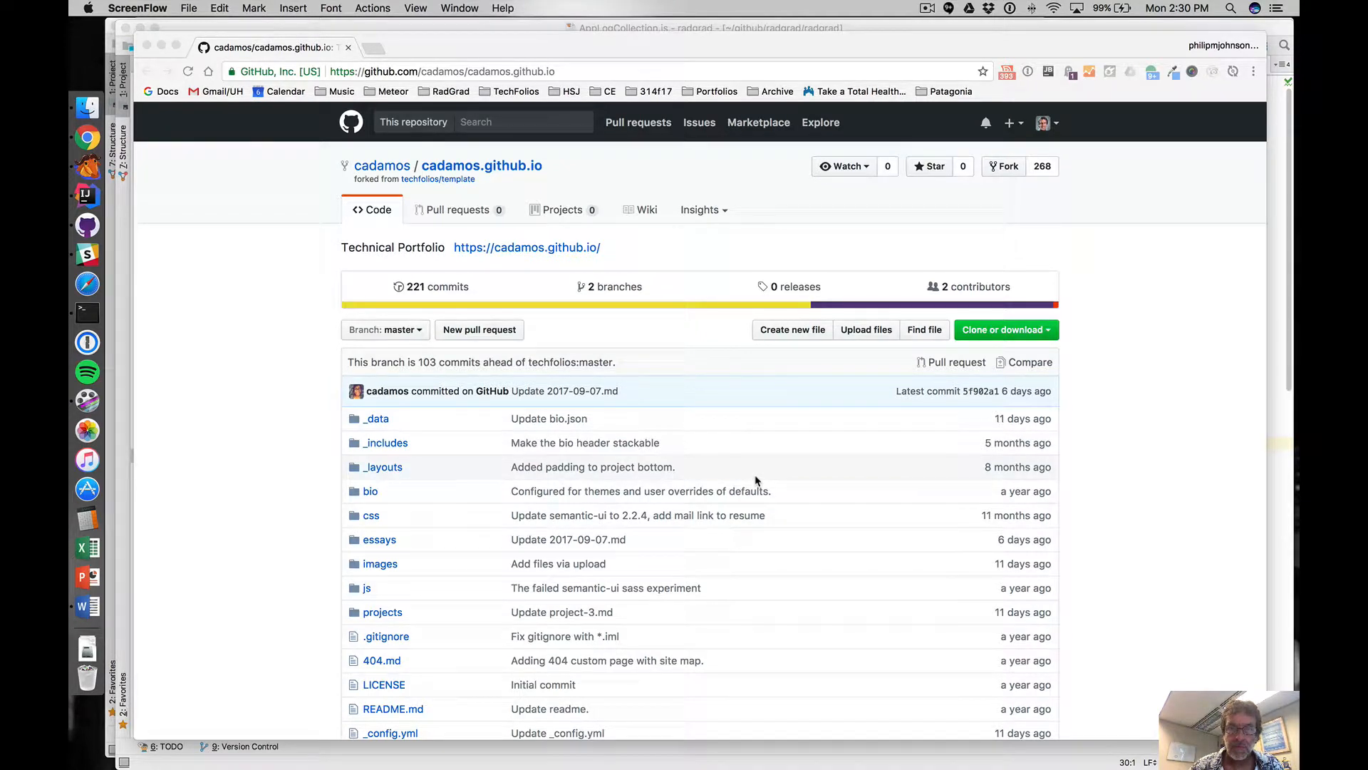
mouse_move(755, 464)
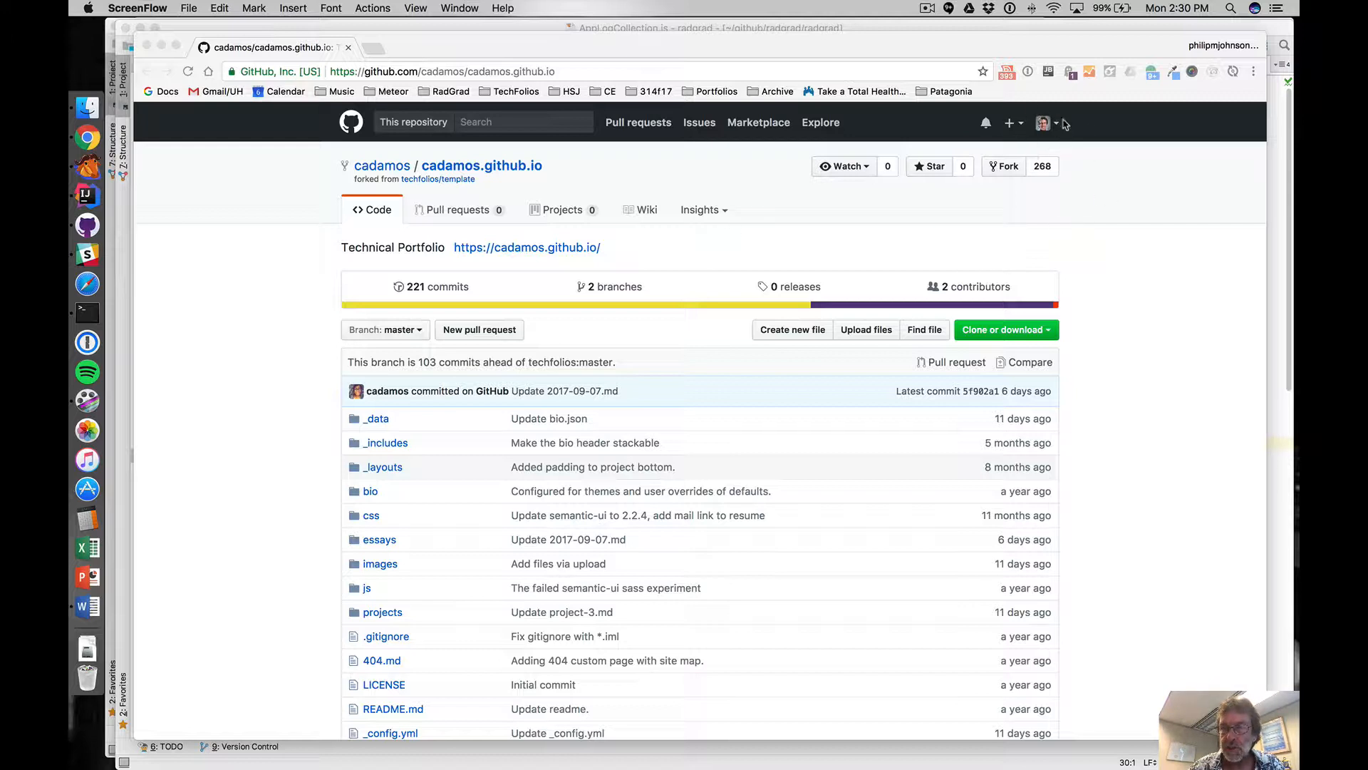
mouse_move(1034, 155)
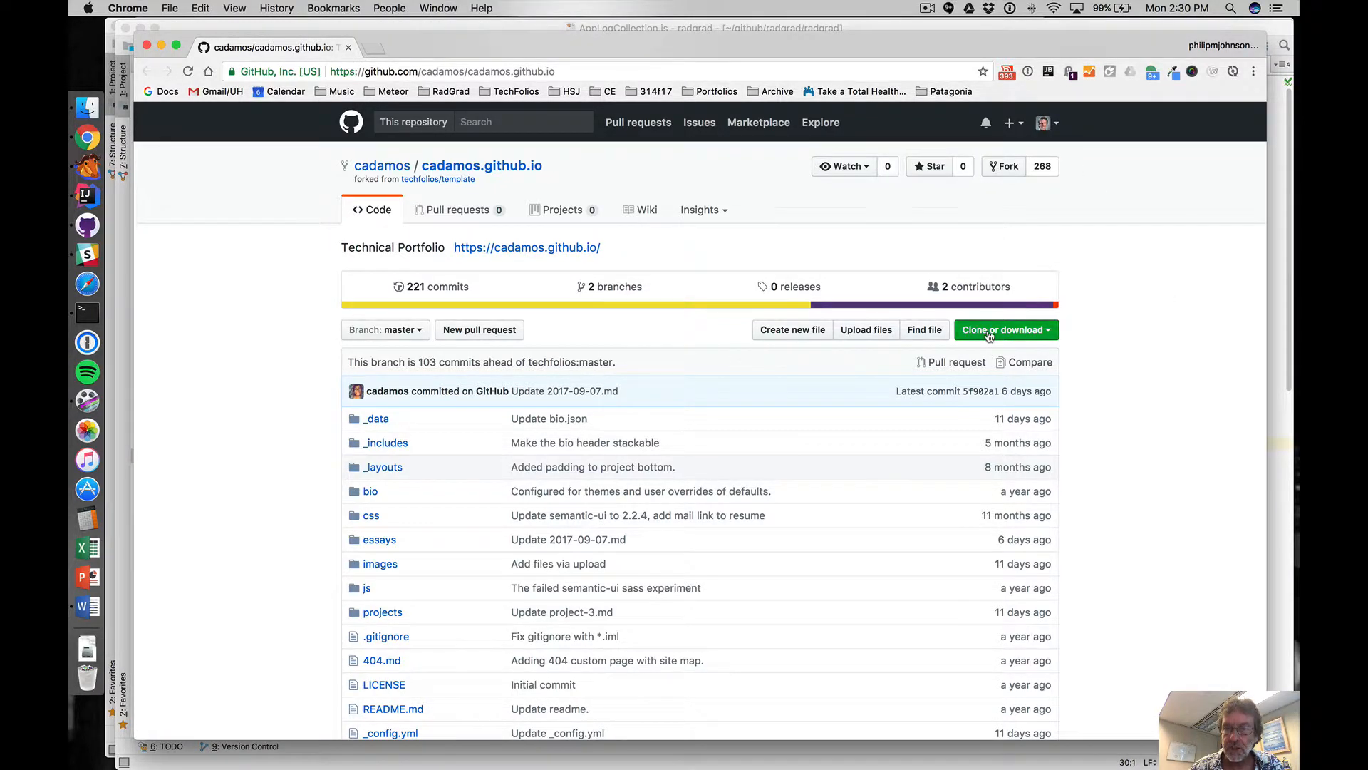
Step: Open the cadamos.github.io repository in GitHub Desktop for cloning
left_click(1005, 330)
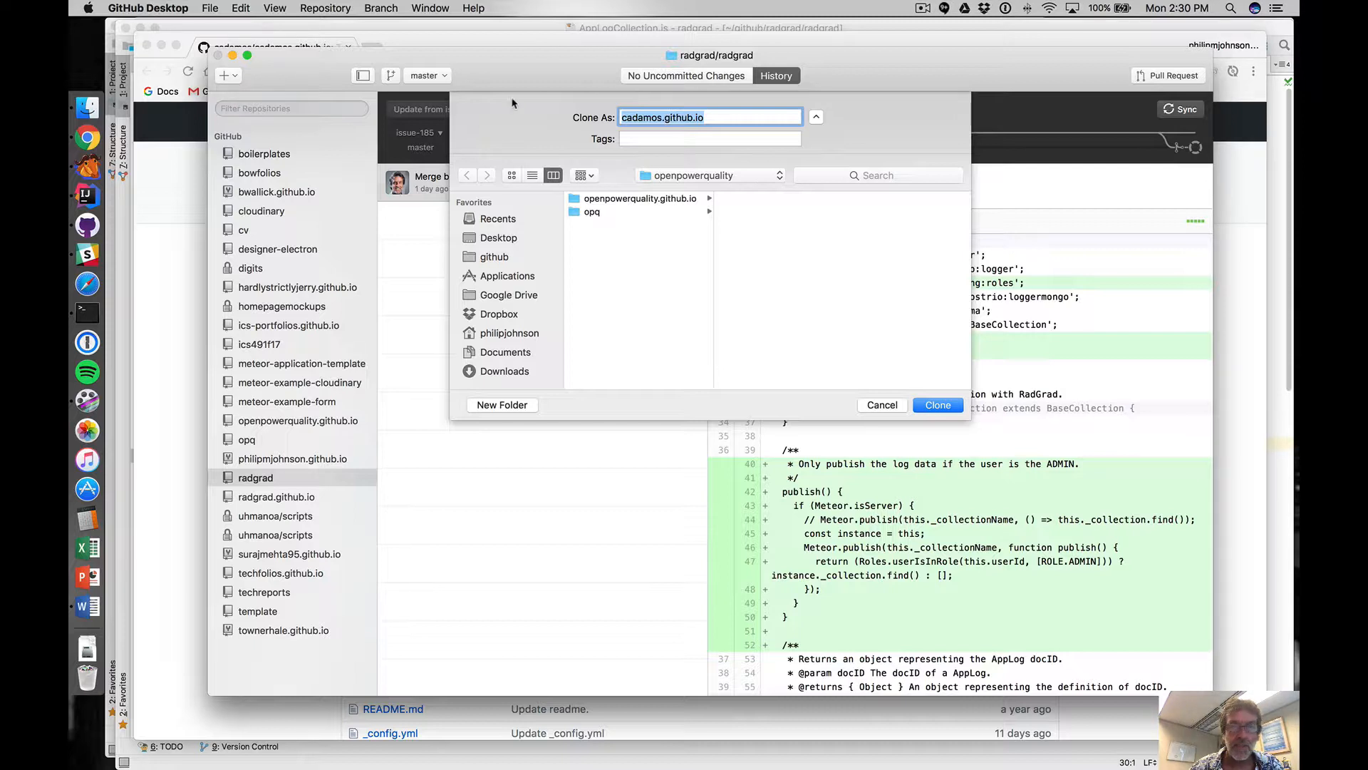
mouse_move(659, 163)
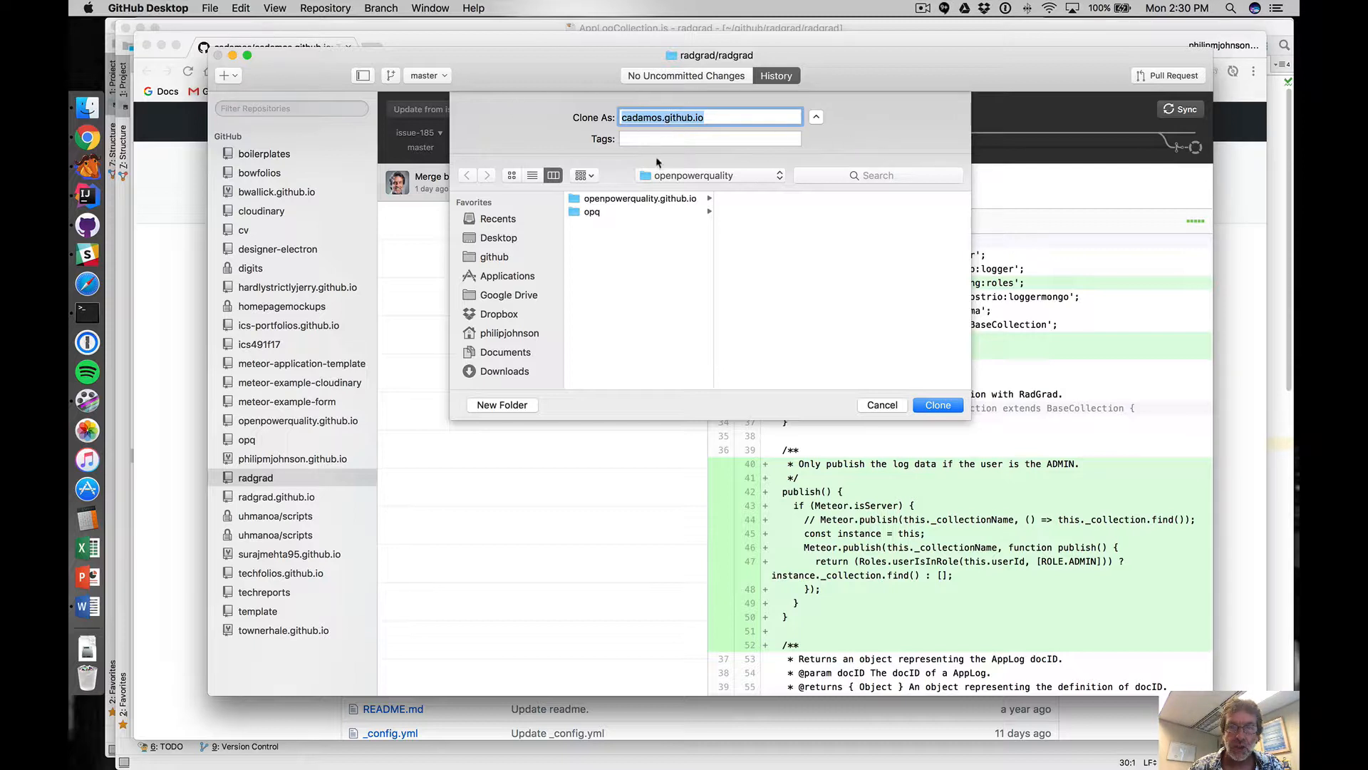
Step: Set the clone destination to the portfolios folder inside github
left_click(707, 176)
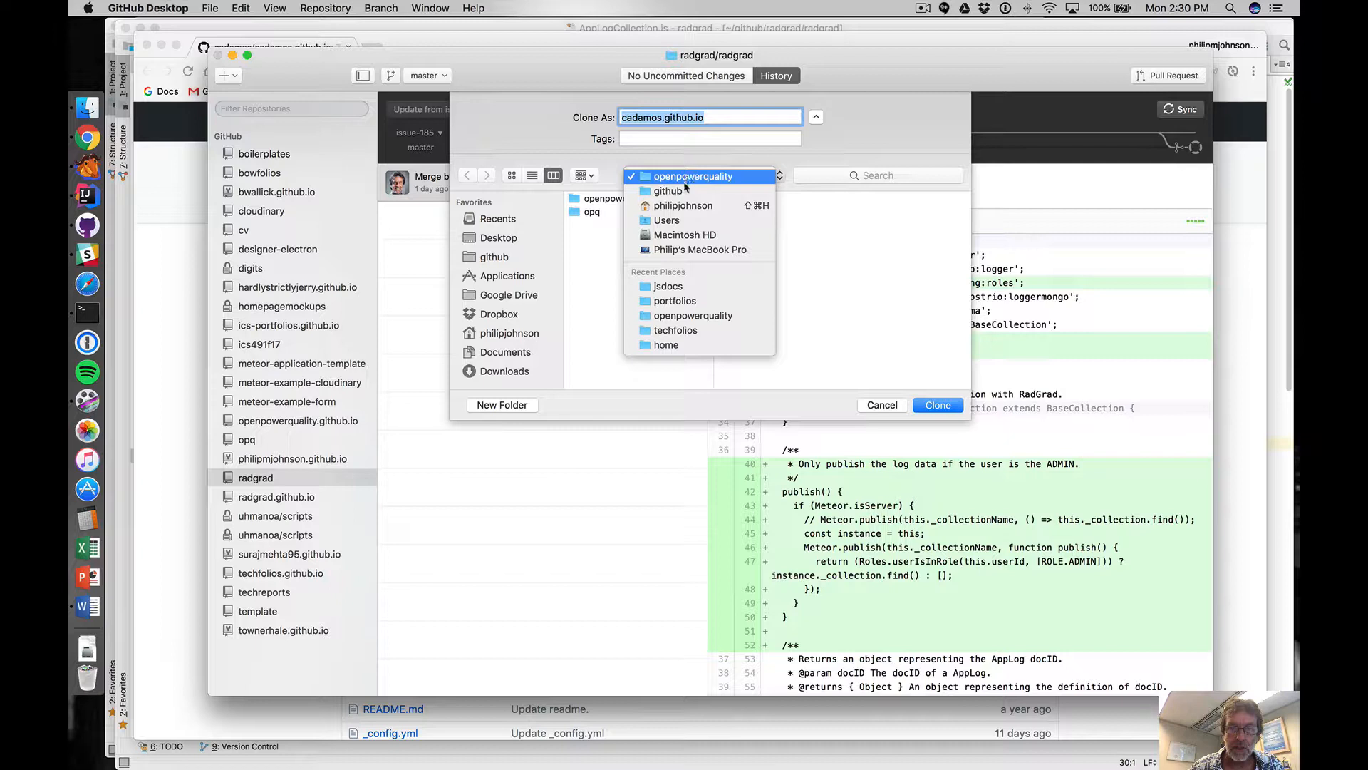
left_click(668, 190)
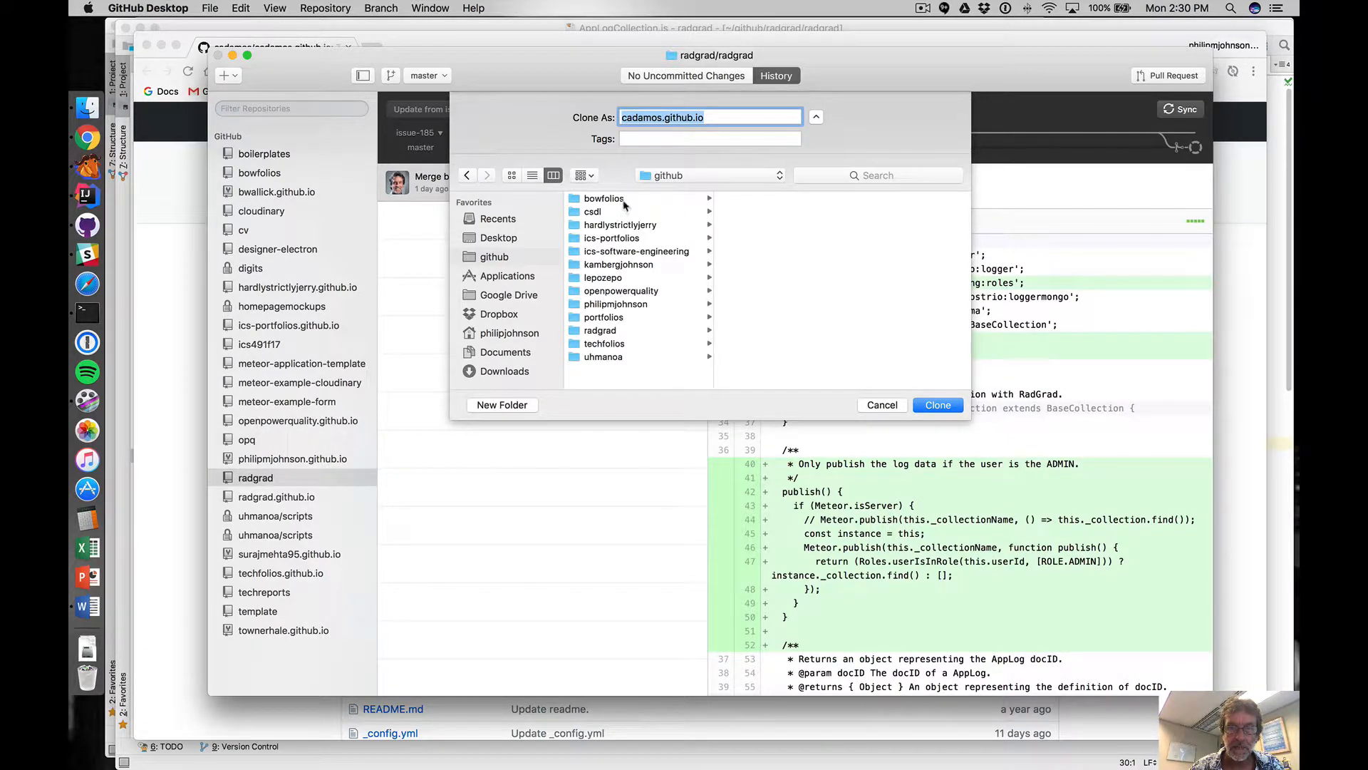
mouse_move(633, 216)
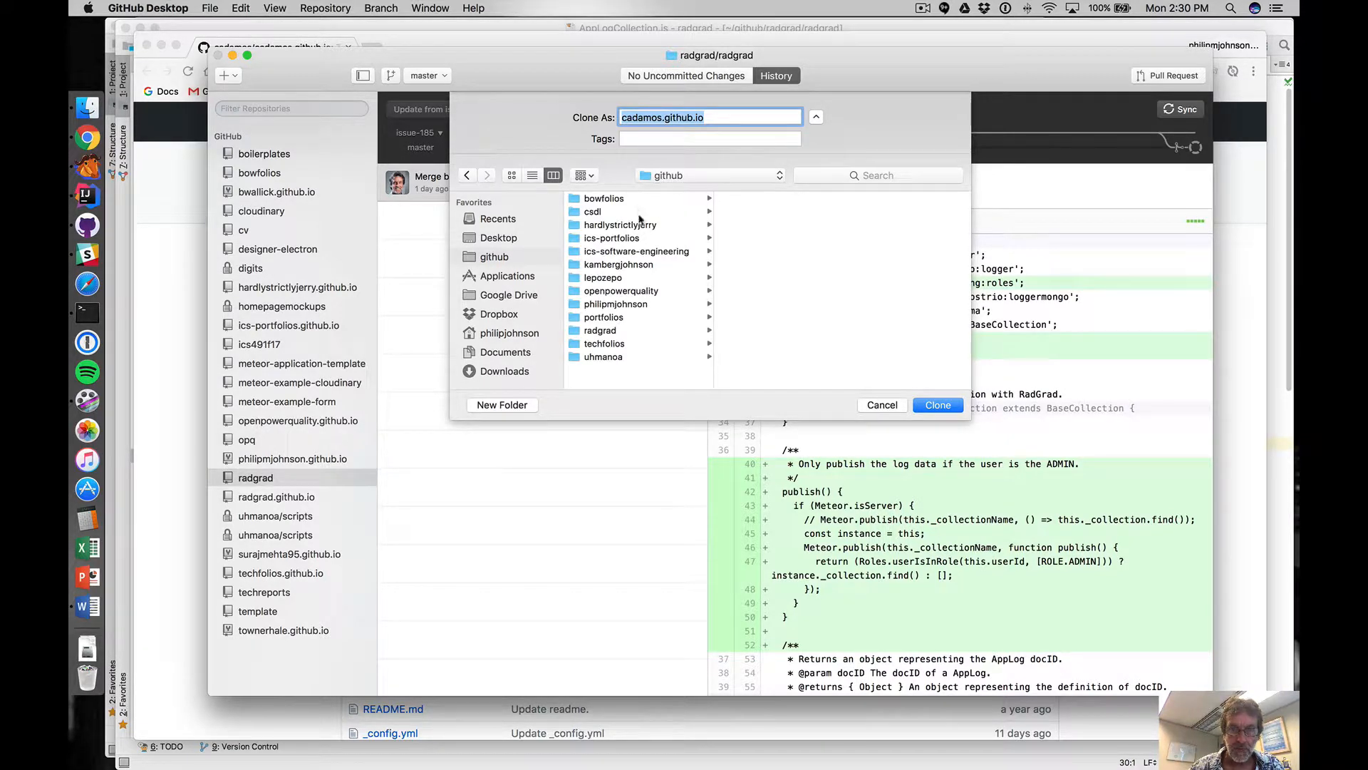
left_click(603, 317)
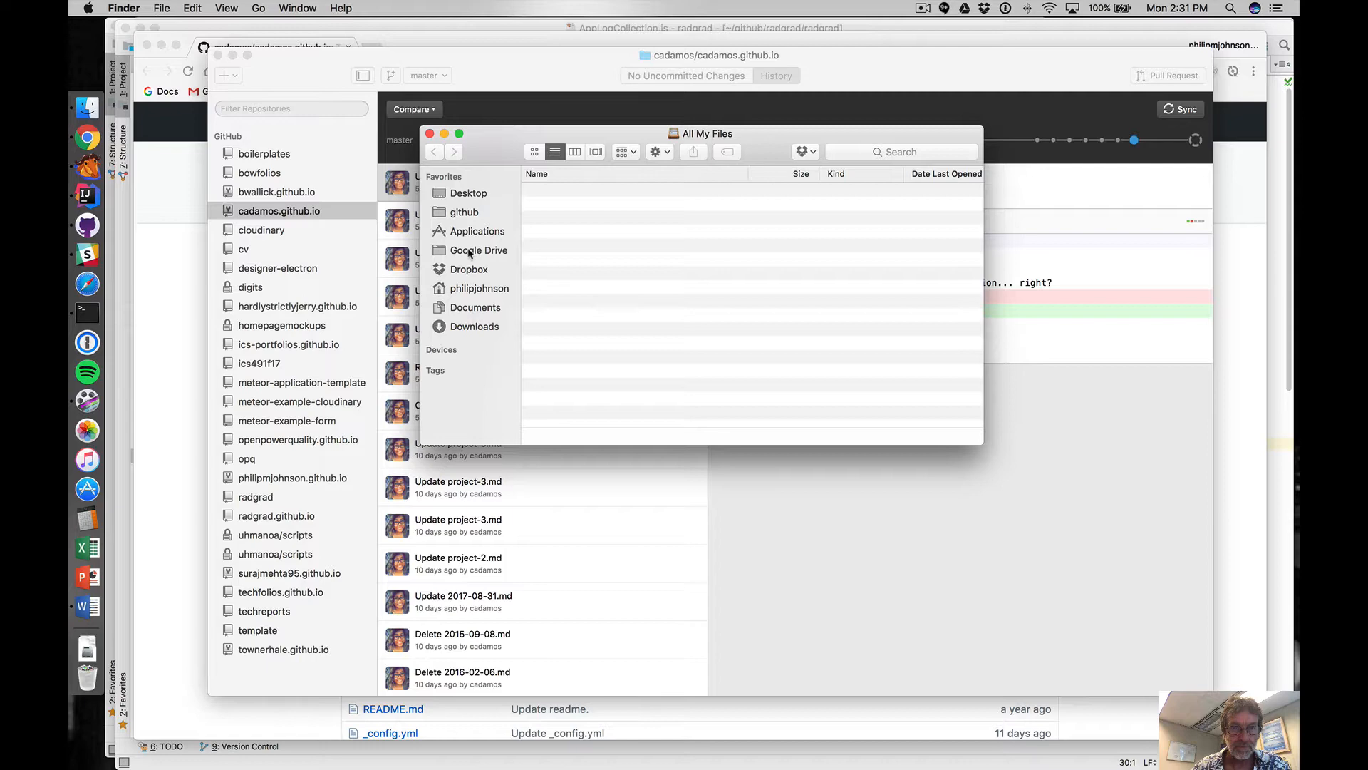
Step: Browse Finder to github/portfolios/cadamos.github.io and move the window higher
left_click(464, 210)
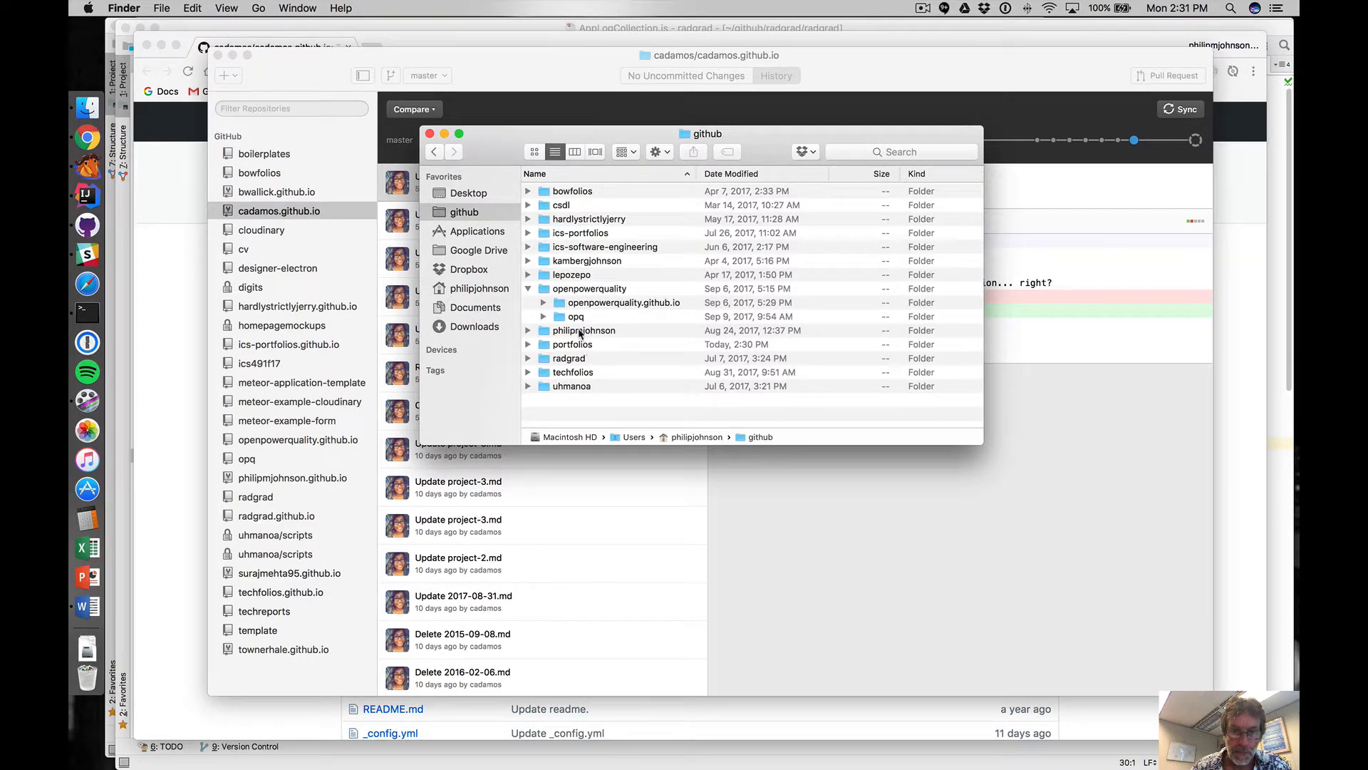
double_click(572, 344)
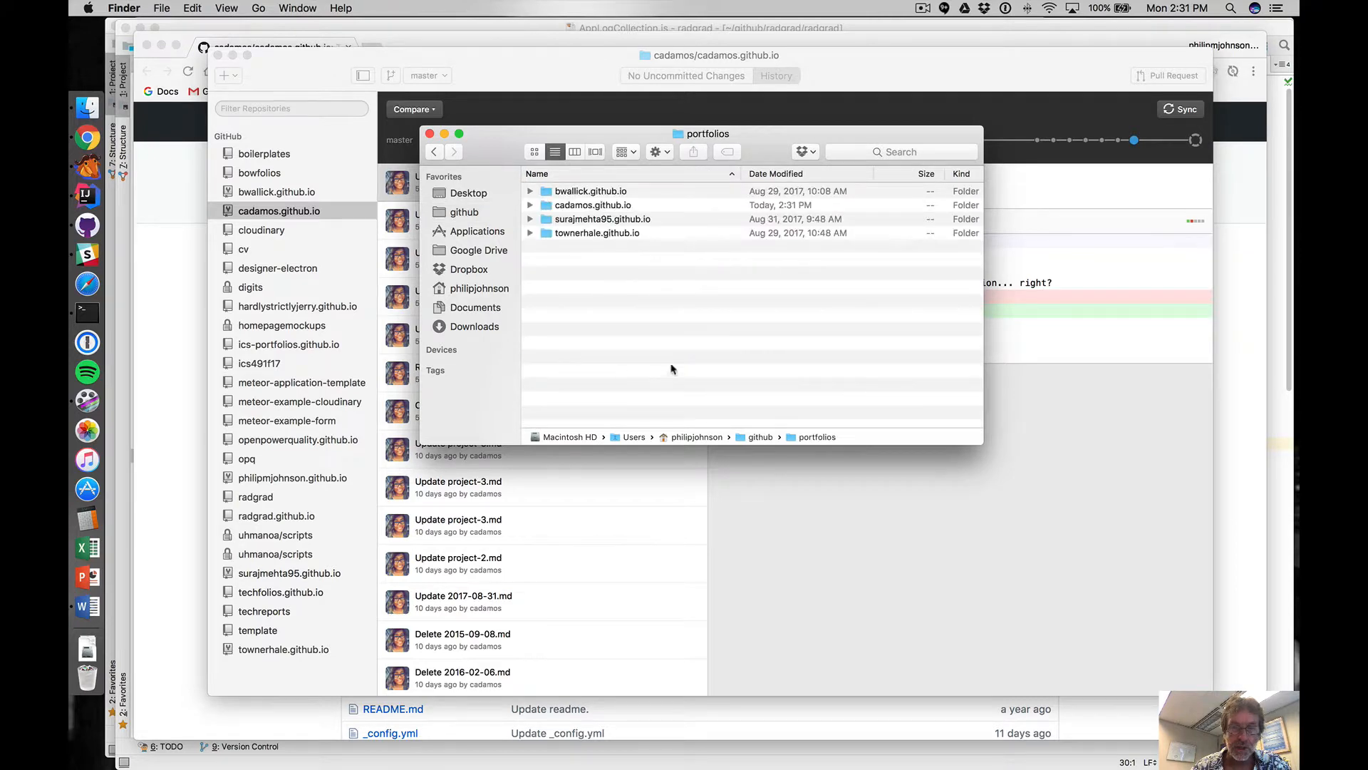
left_click(591, 204)
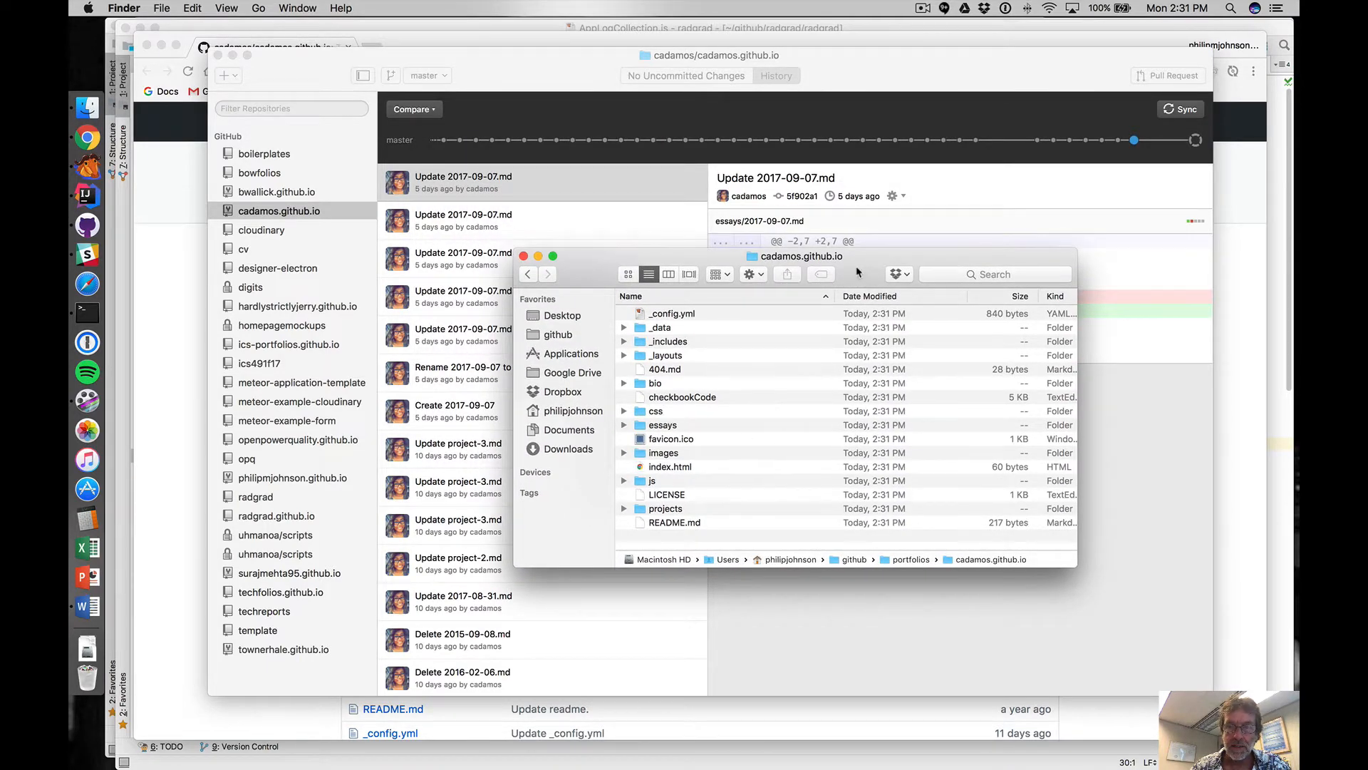
left_click_drag(800, 255, 718, 236)
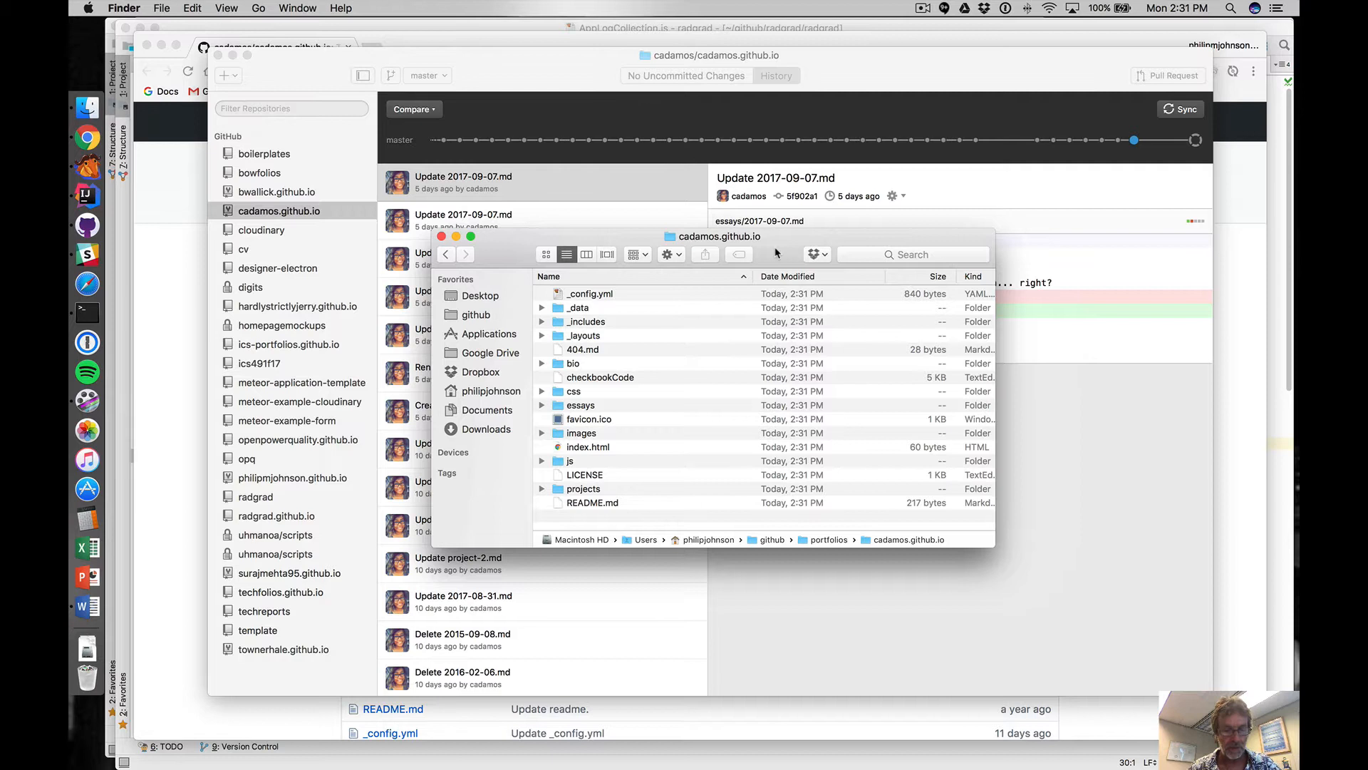